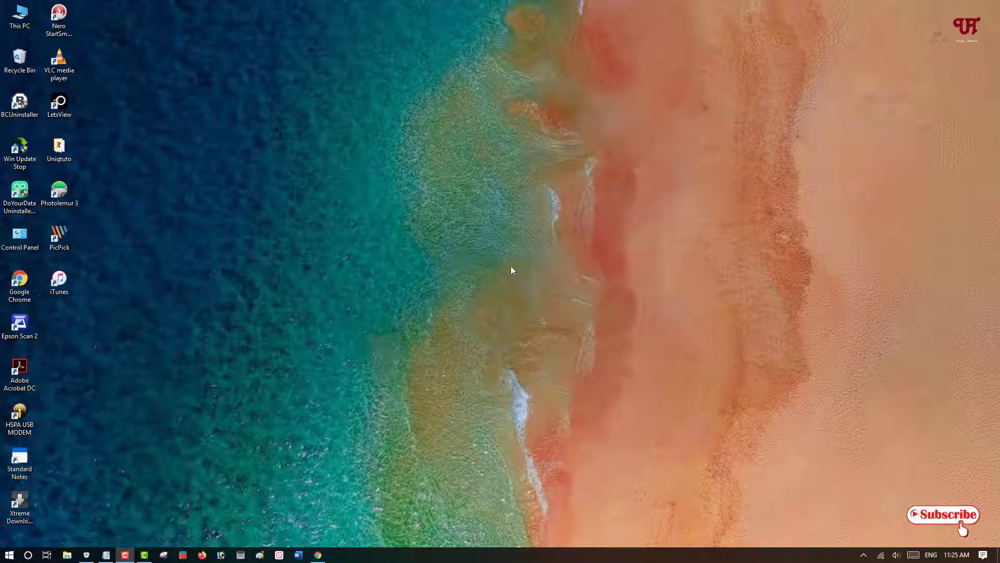
mouse_move(465, 258)
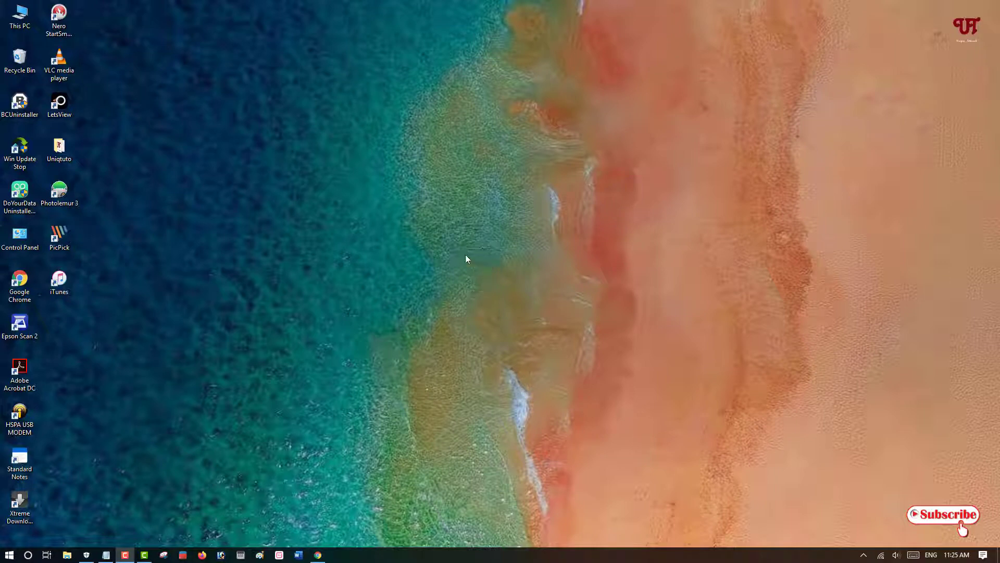
mouse_move(525, 274)
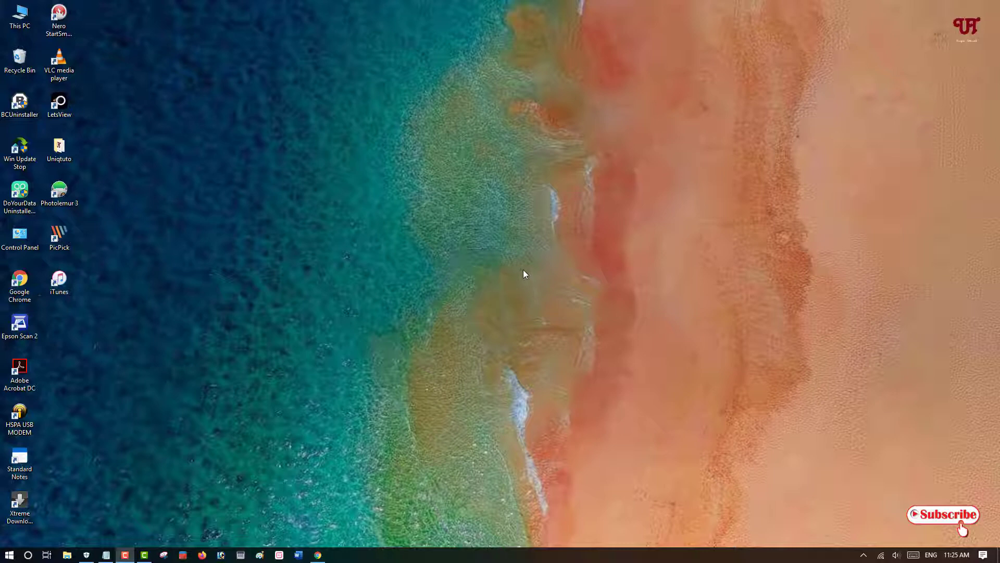
mouse_move(509, 267)
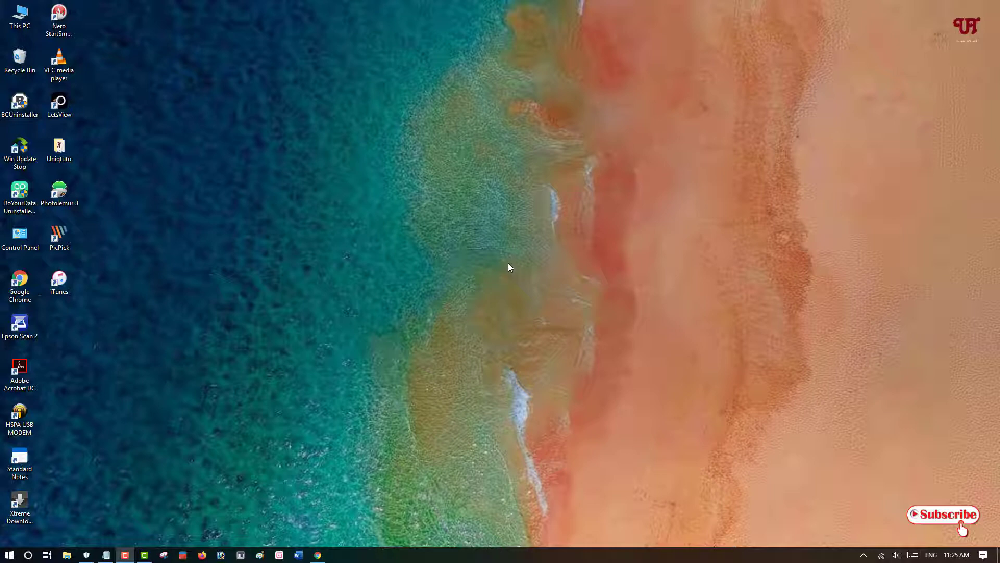
mouse_move(439, 338)
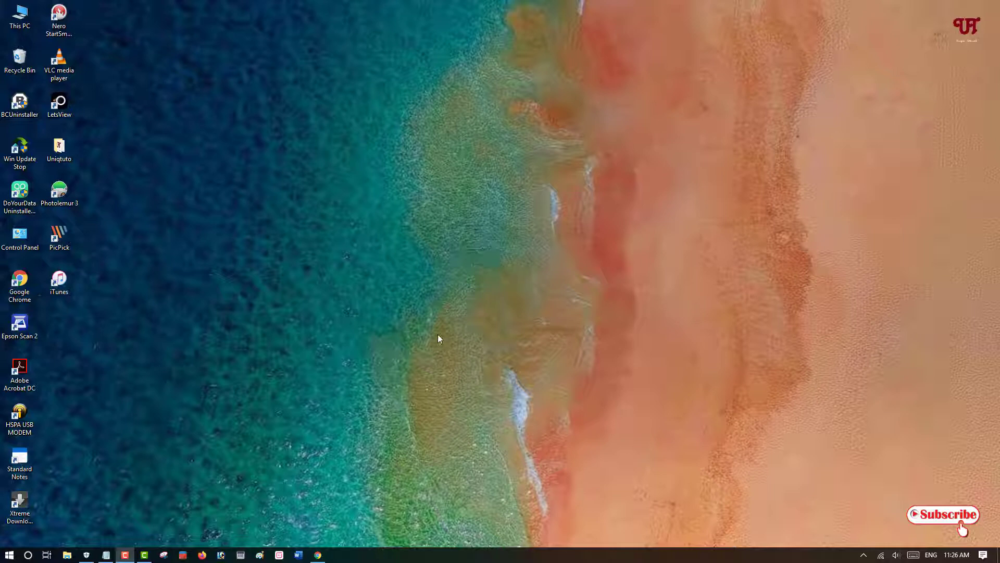
mouse_move(485, 300)
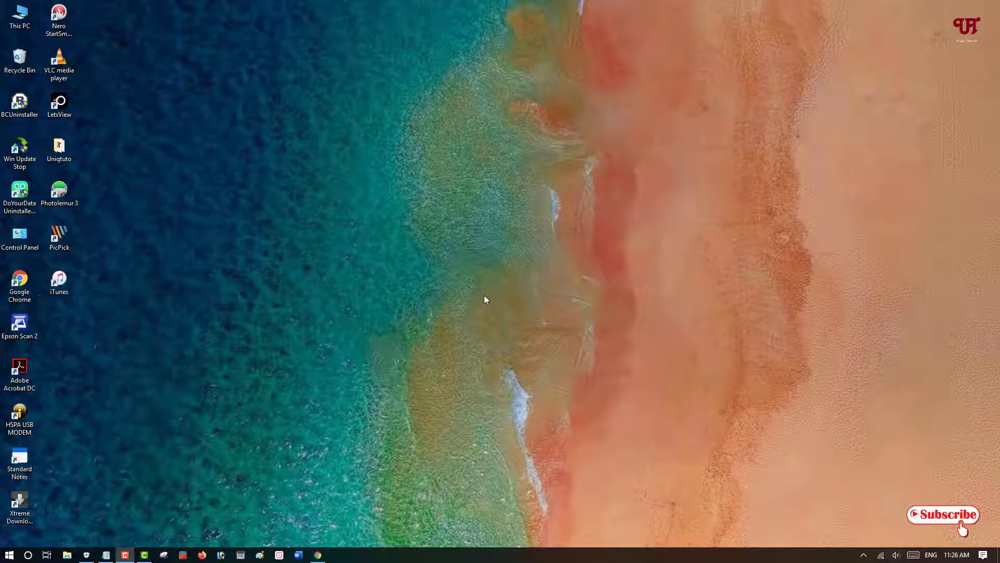
mouse_move(409, 347)
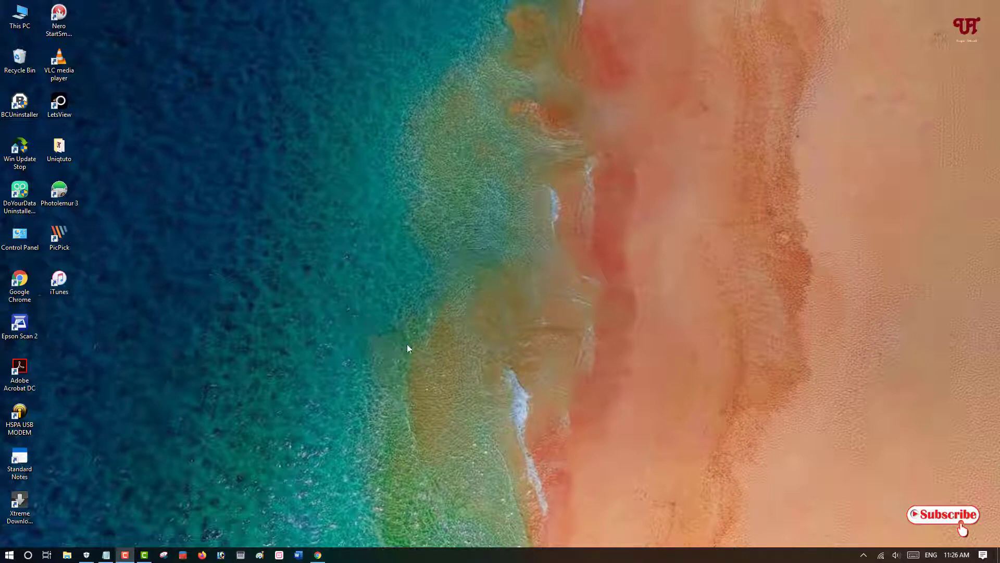
mouse_move(450, 338)
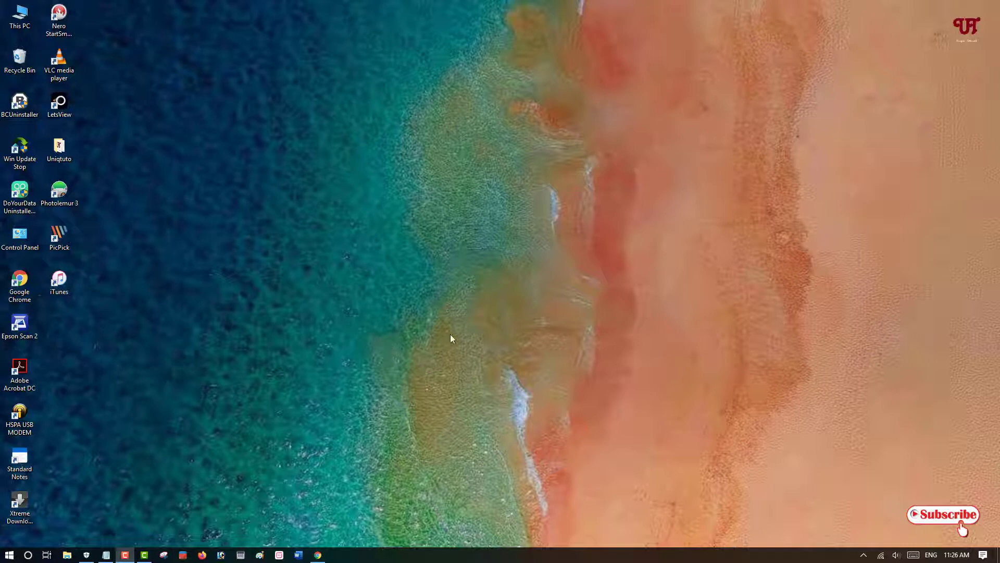
mouse_move(387, 295)
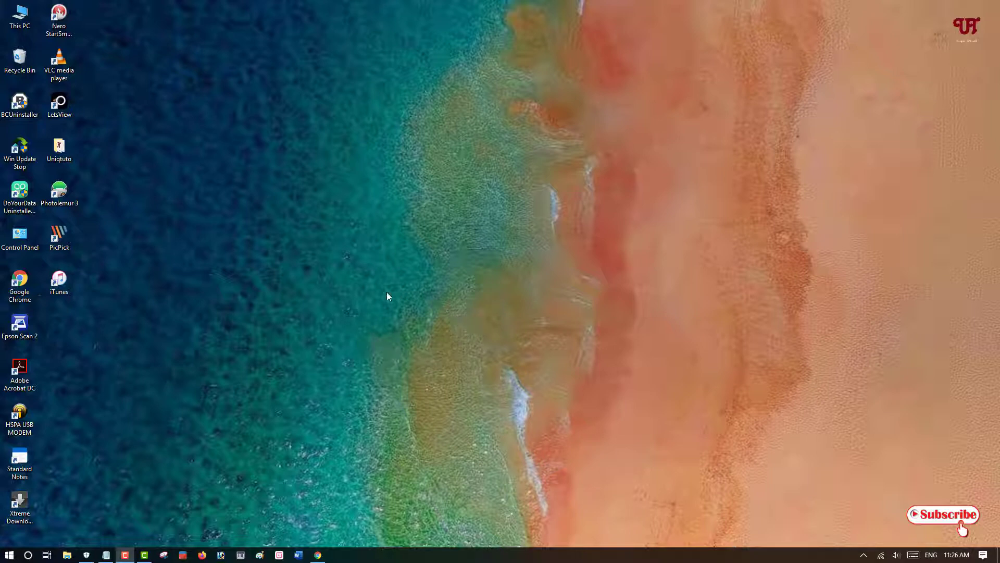
mouse_move(361, 315)
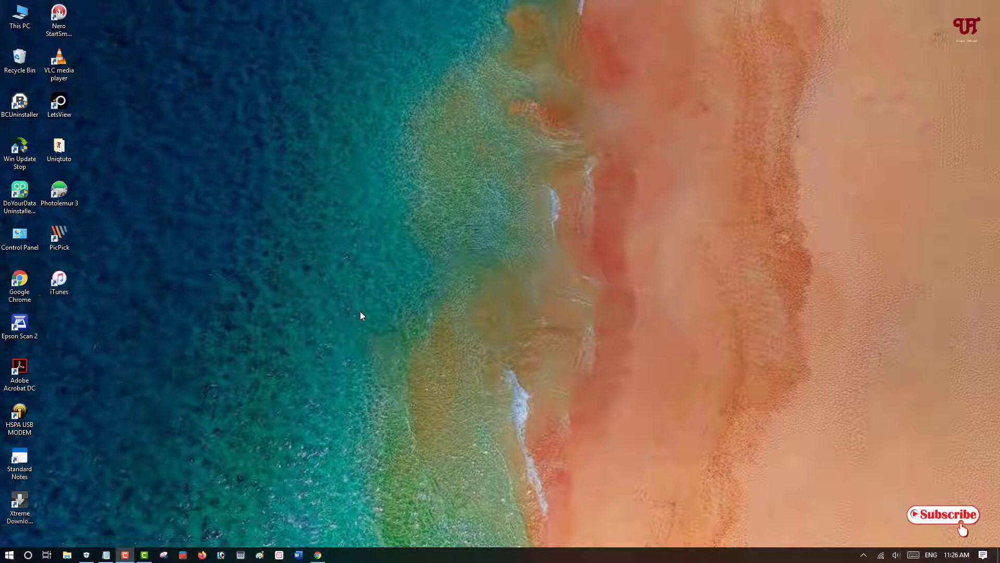
mouse_move(72, 472)
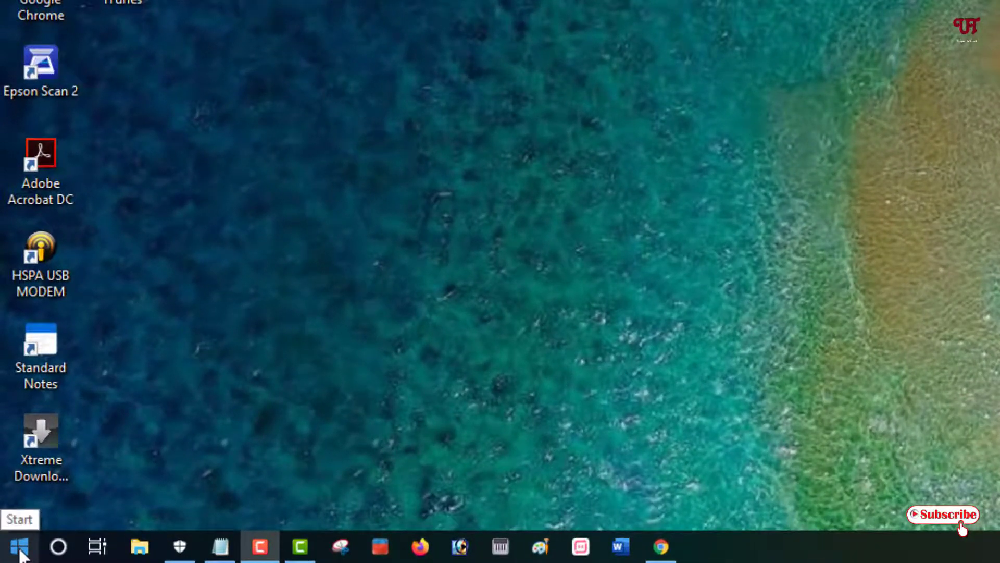
Bring up the Start menu with the installed apps list and pinned tiles
click(15, 546)
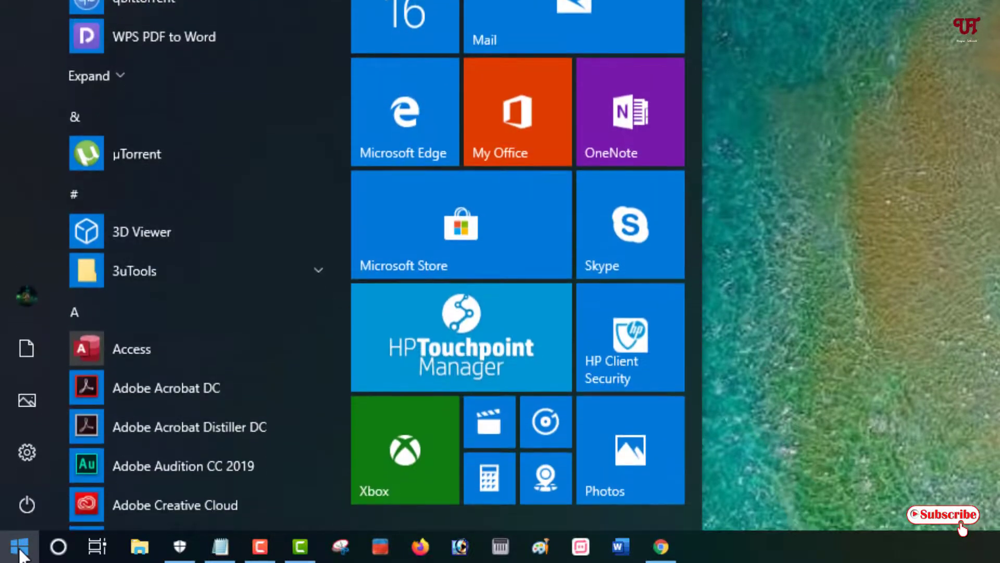
mouse_move(29, 469)
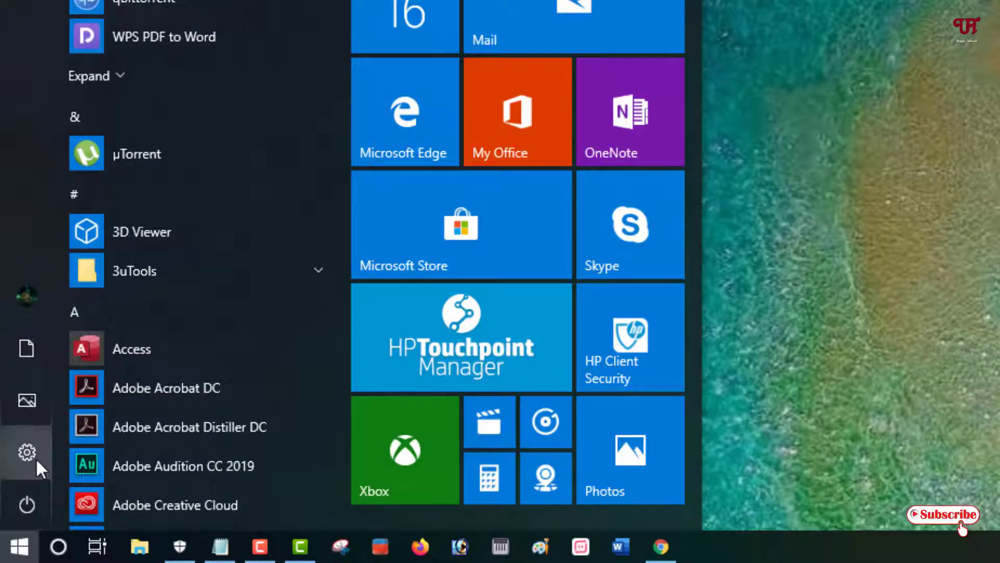
mouse_move(27, 452)
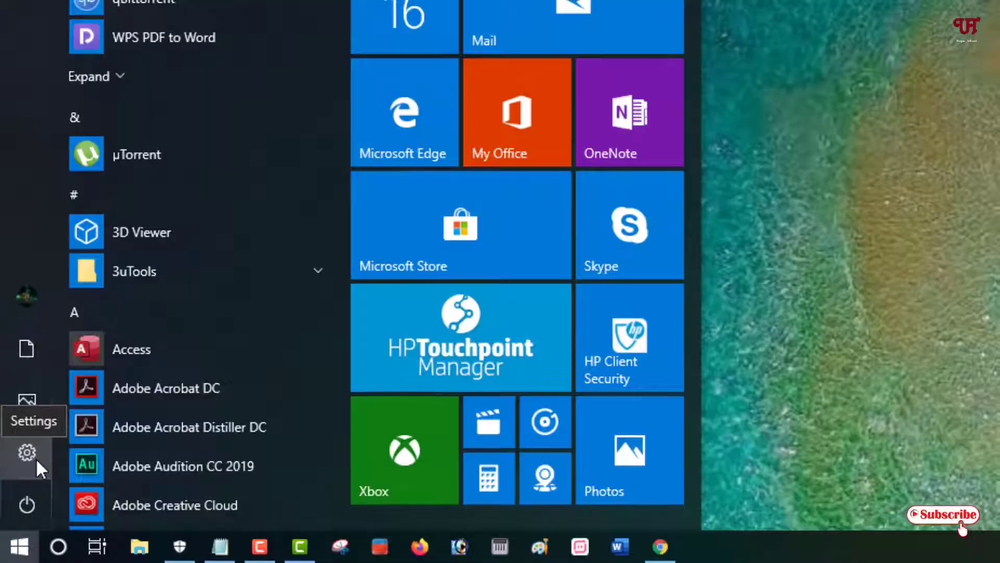
Launch Windows Settings on its home page of setting categories via the gear icon
click(26, 453)
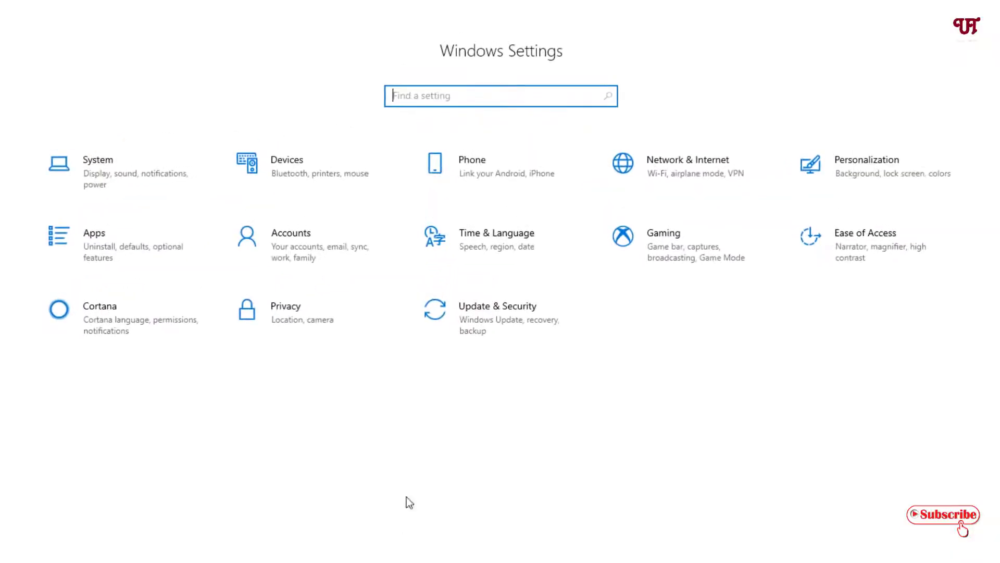
mouse_move(630, 376)
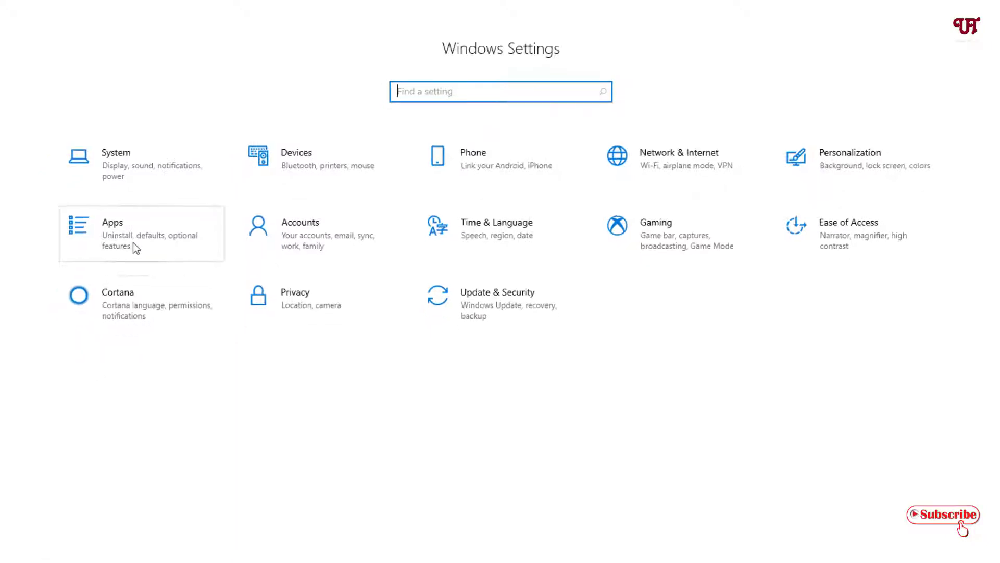
Go to Apps > Video playback, showing the HDR streaming and video enhancement options
click(112, 234)
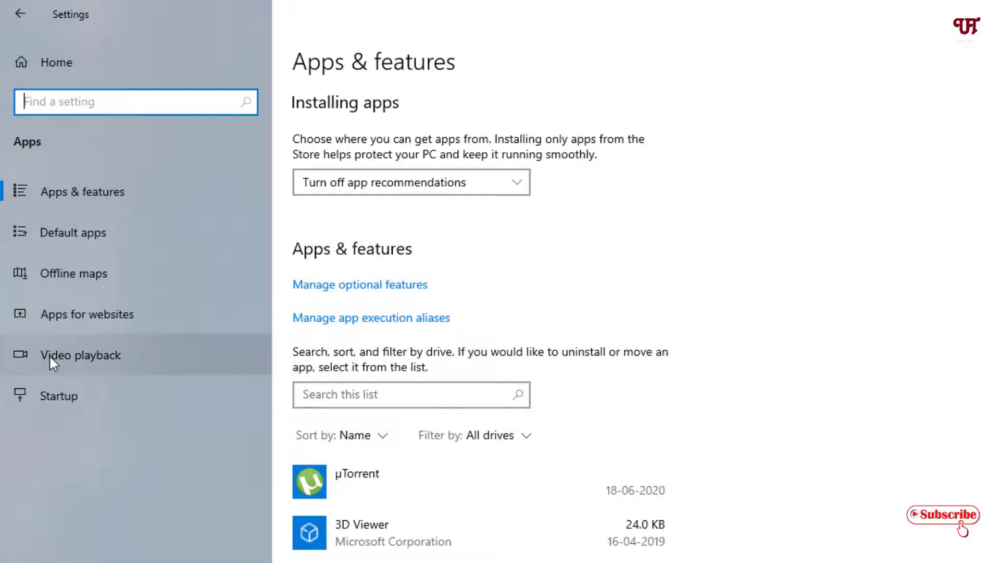
click(80, 354)
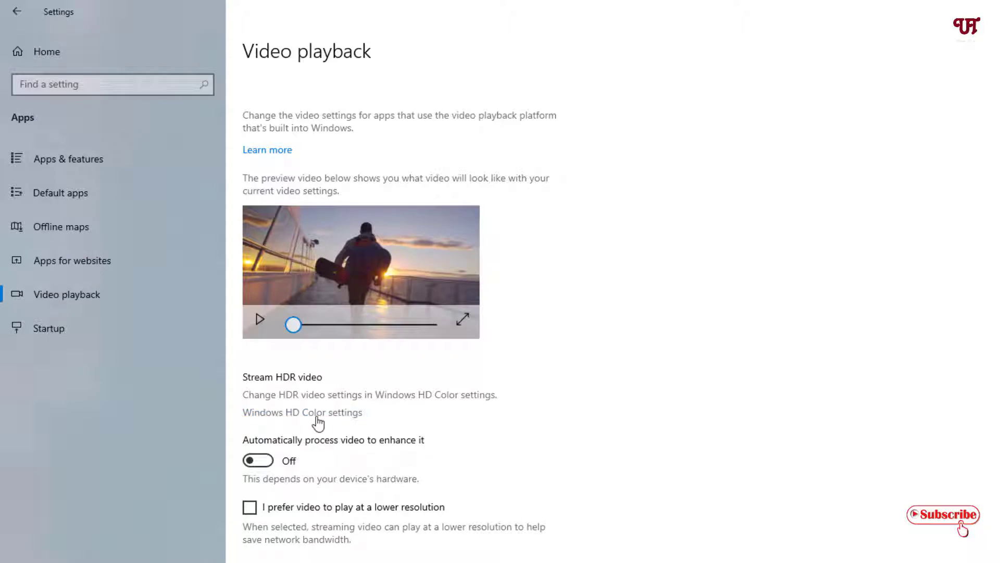
Check the Windows HD Color display capabilities for the HP ProOne 600 all read No, then dismiss Settings
click(302, 412)
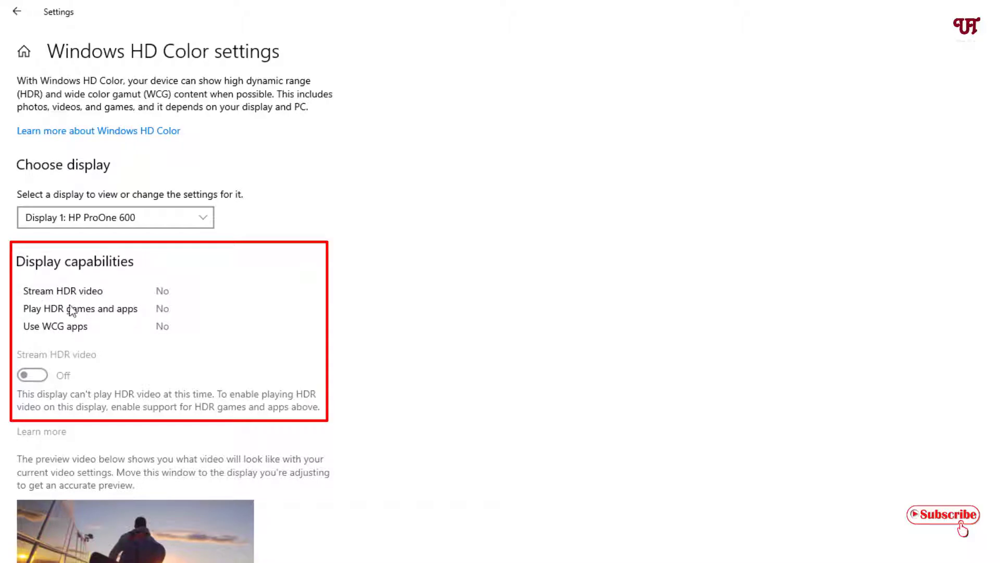
mouse_move(93, 313)
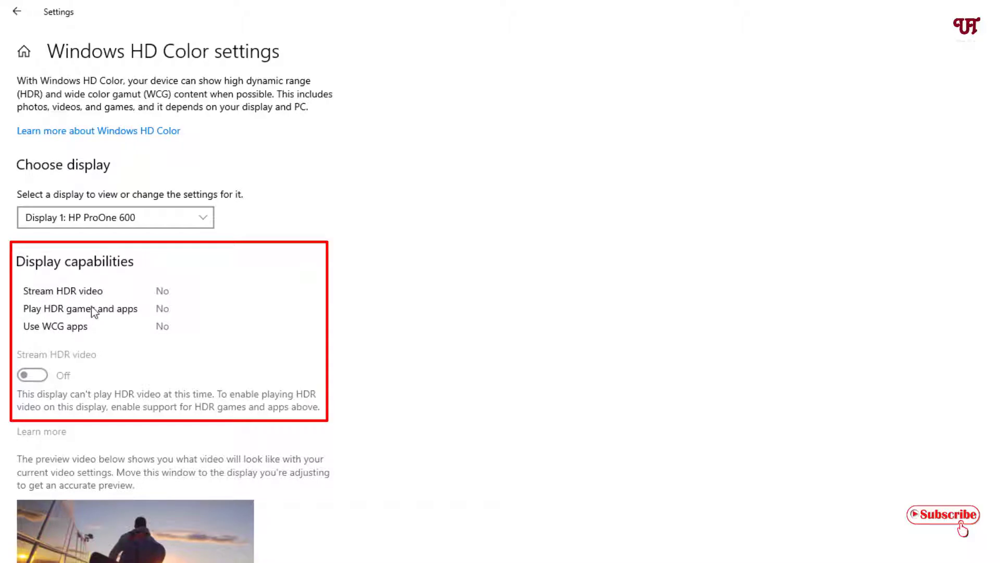
mouse_move(144, 320)
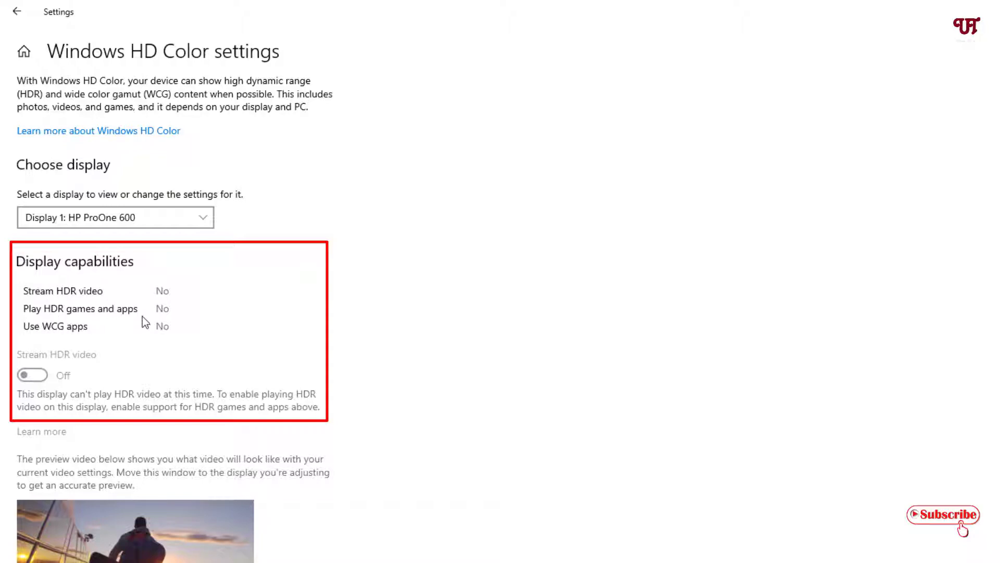
mouse_move(57, 343)
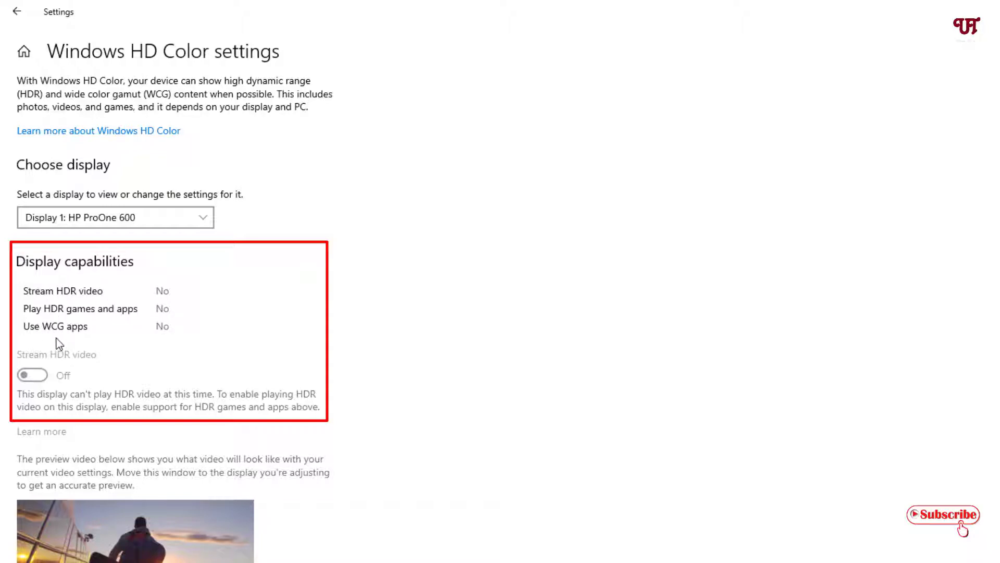
mouse_move(82, 343)
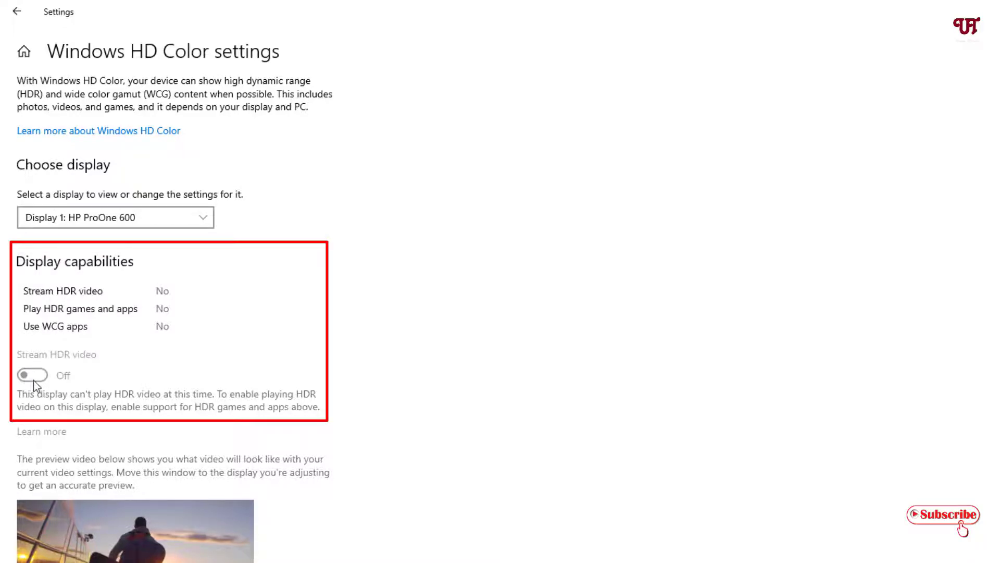
mouse_move(112, 432)
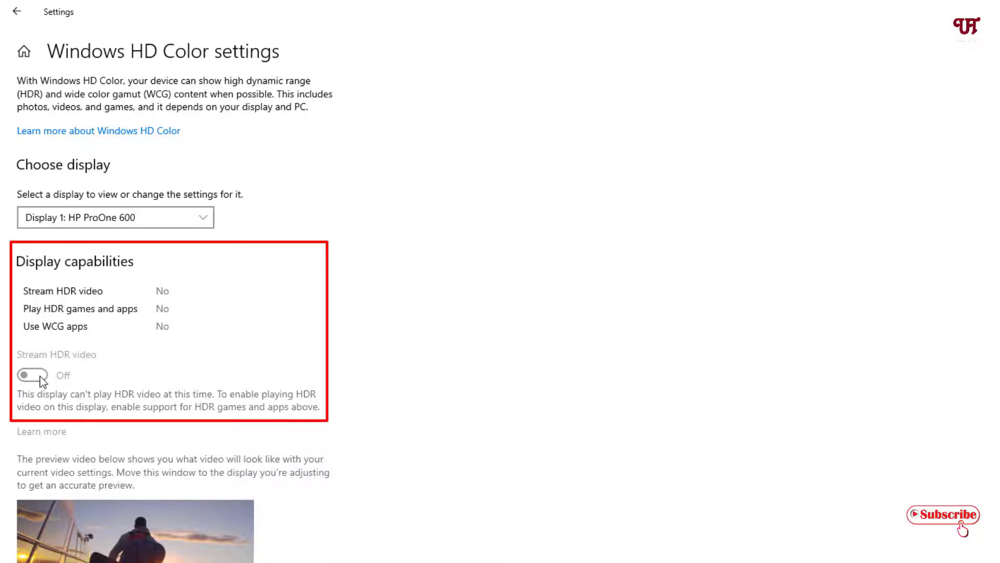
mouse_move(6, 360)
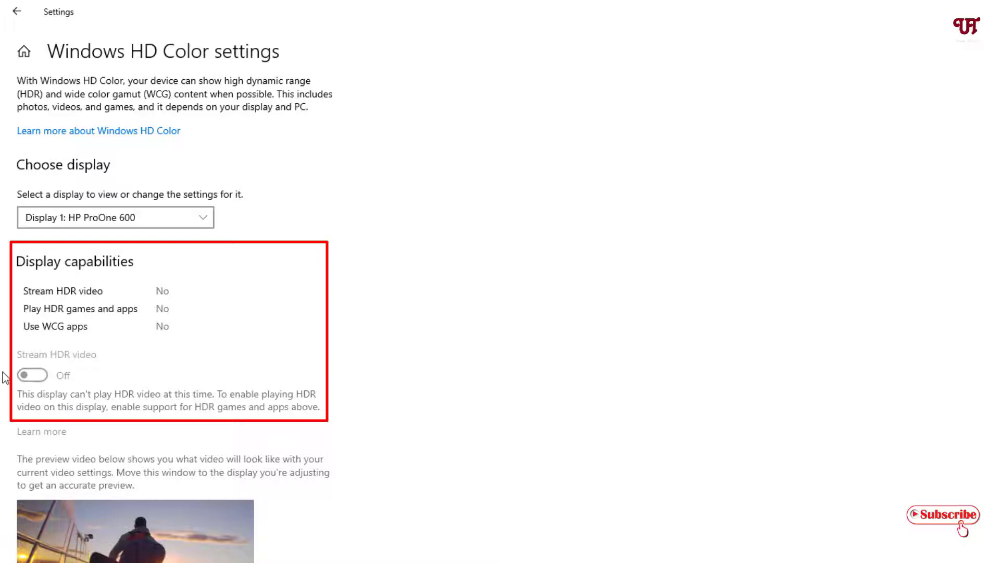
mouse_move(56, 358)
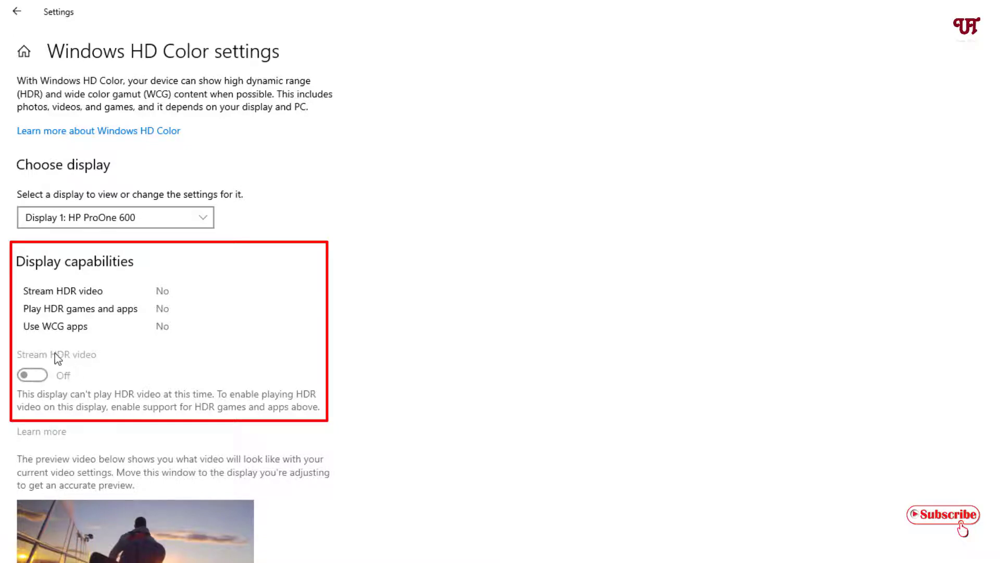
mouse_move(33, 402)
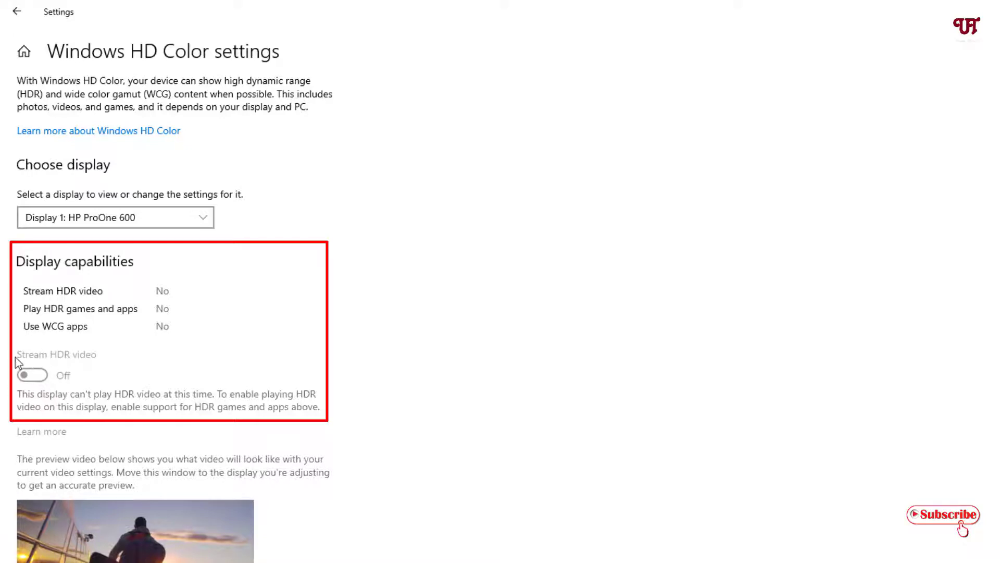
mouse_move(50, 387)
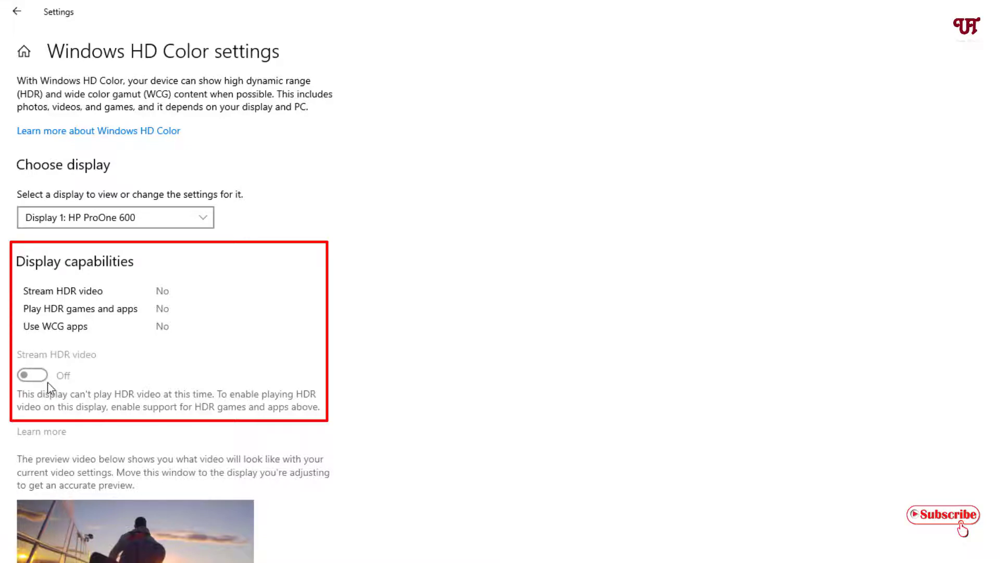
click(18, 11)
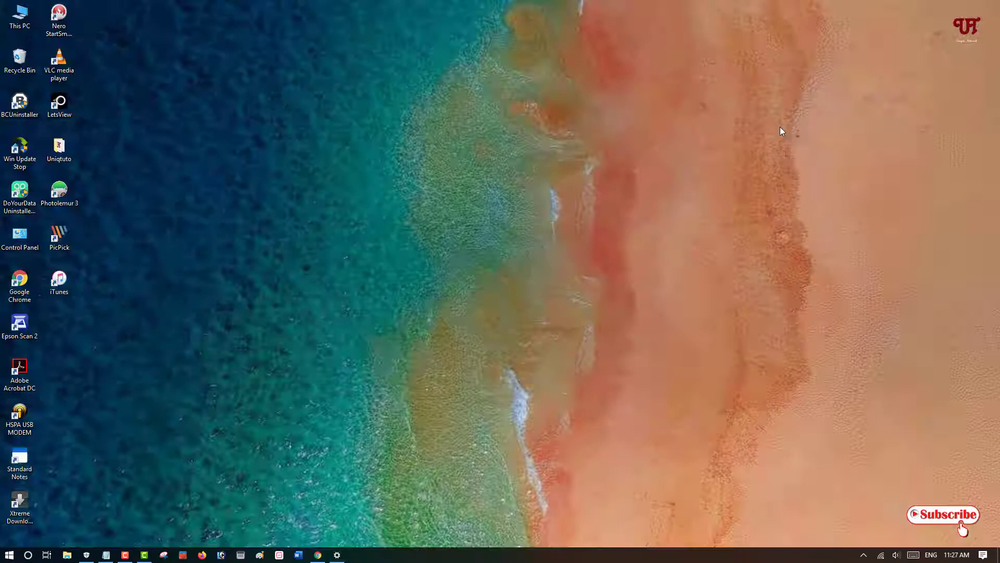
Search YouTube in Chrome for 'hdr' and pick the 'hdr video' suggestion
click(316, 554)
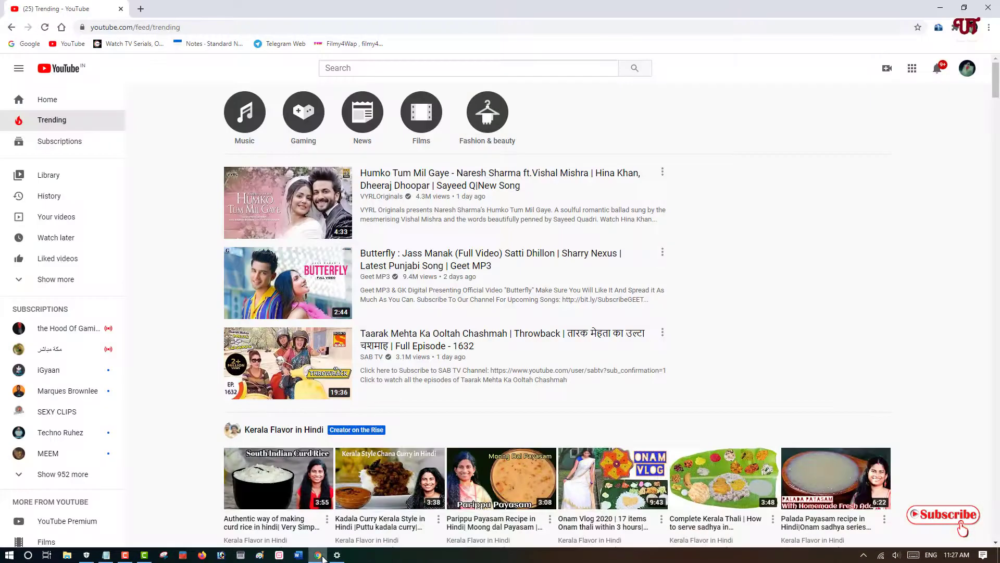
click(469, 68)
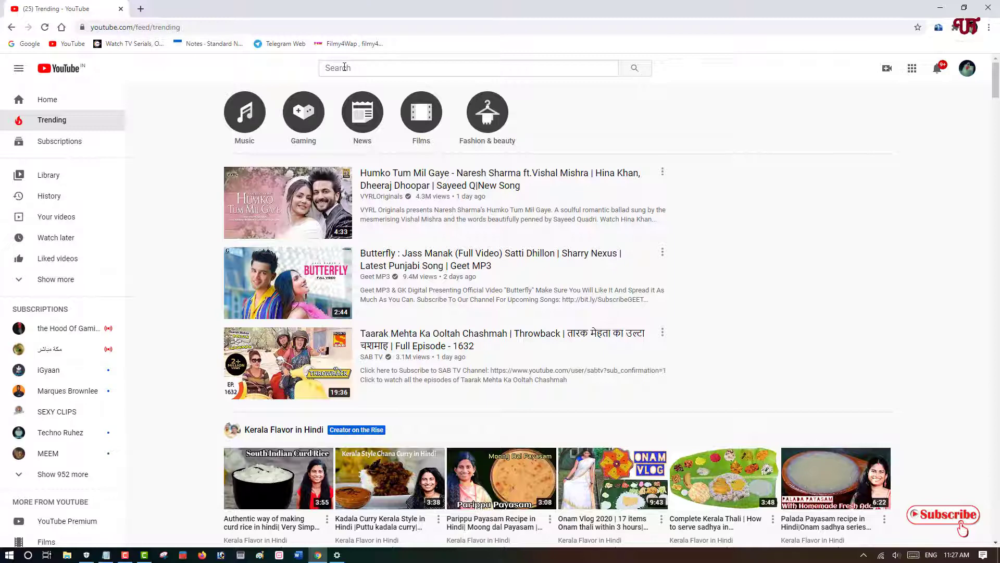
click(465, 68)
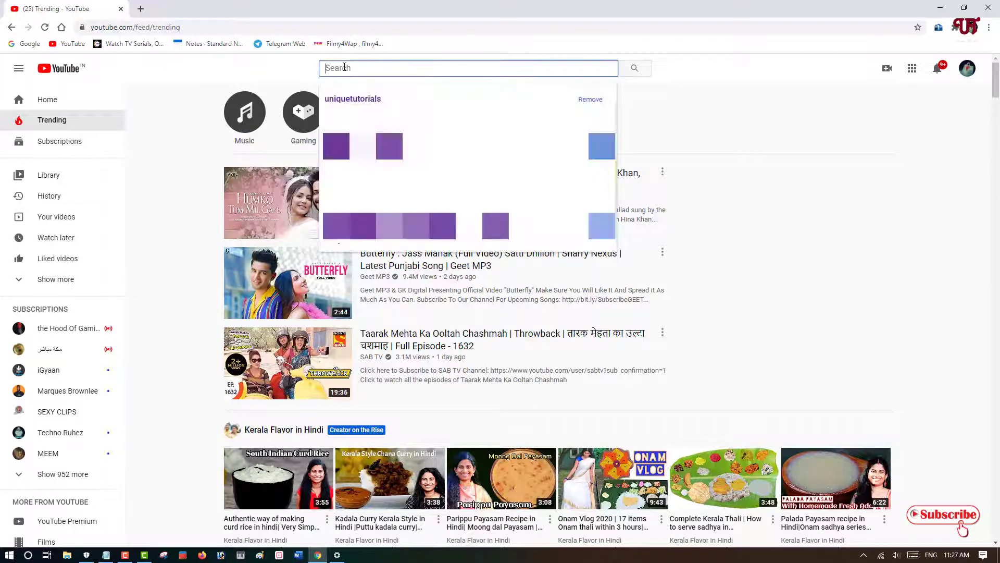
text(hdr)
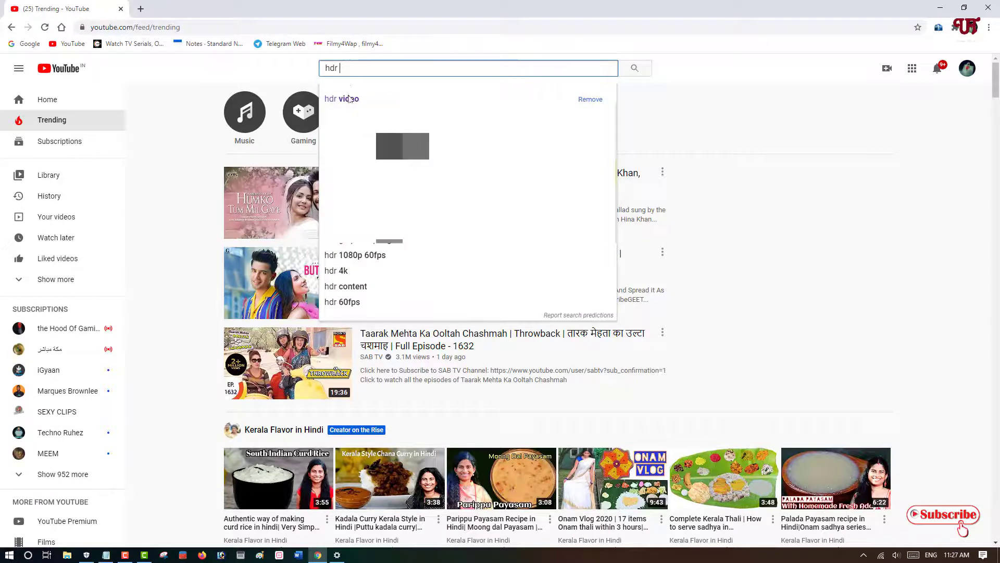
click(341, 99)
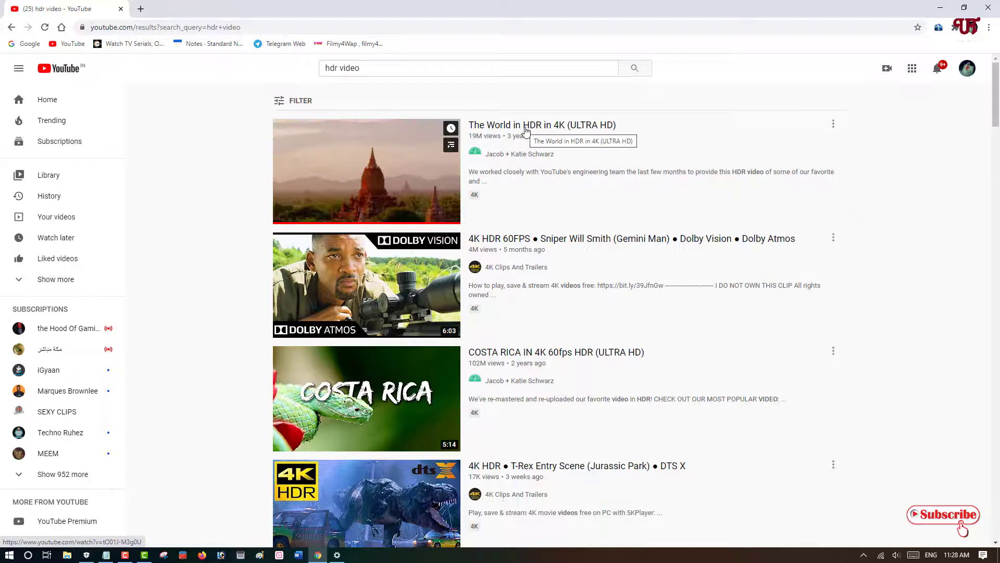
Play The World in HDR in 4K and list its quality levels, 2160p60 4K down to Auto, with no HDR choice
click(366, 171)
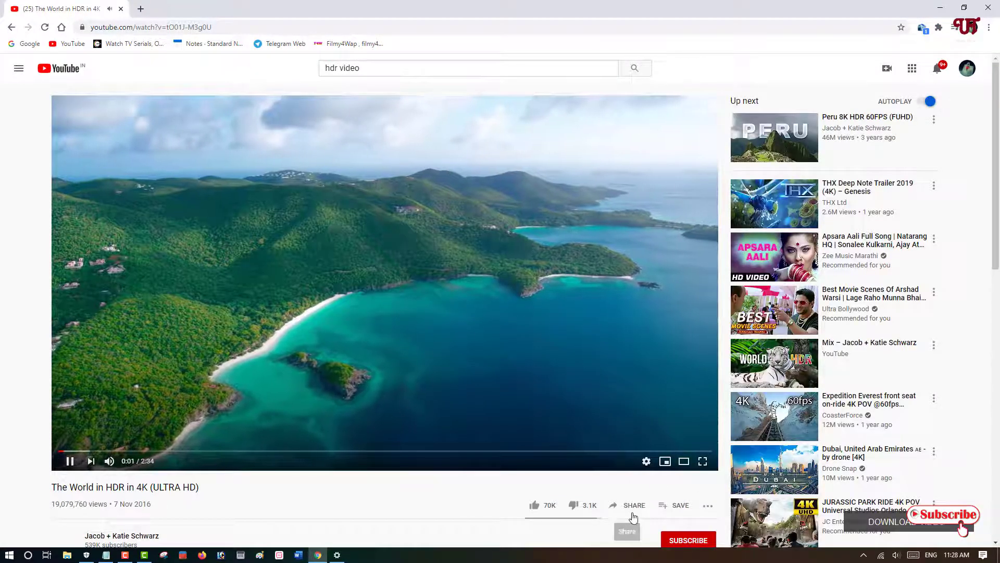
click(646, 460)
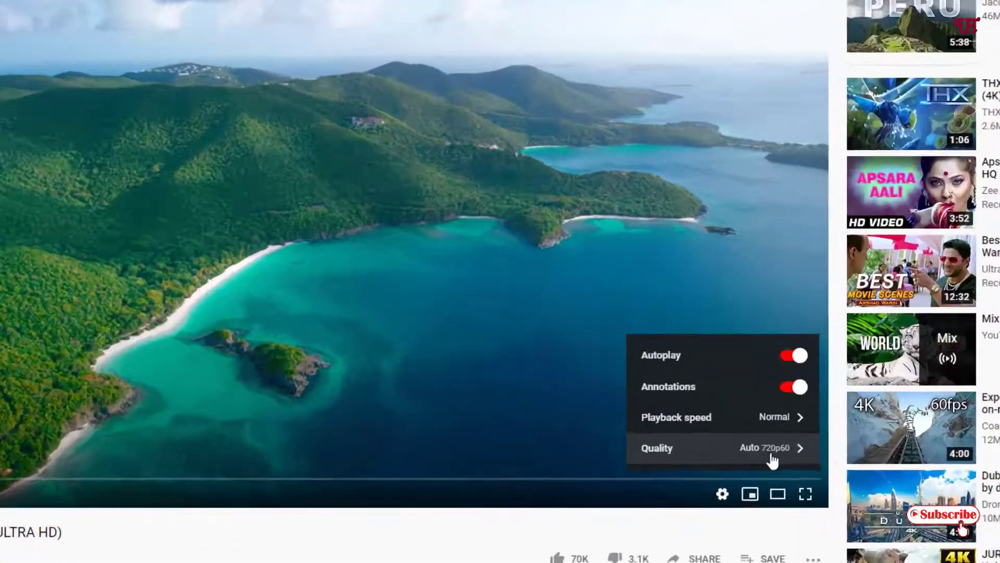
click(721, 447)
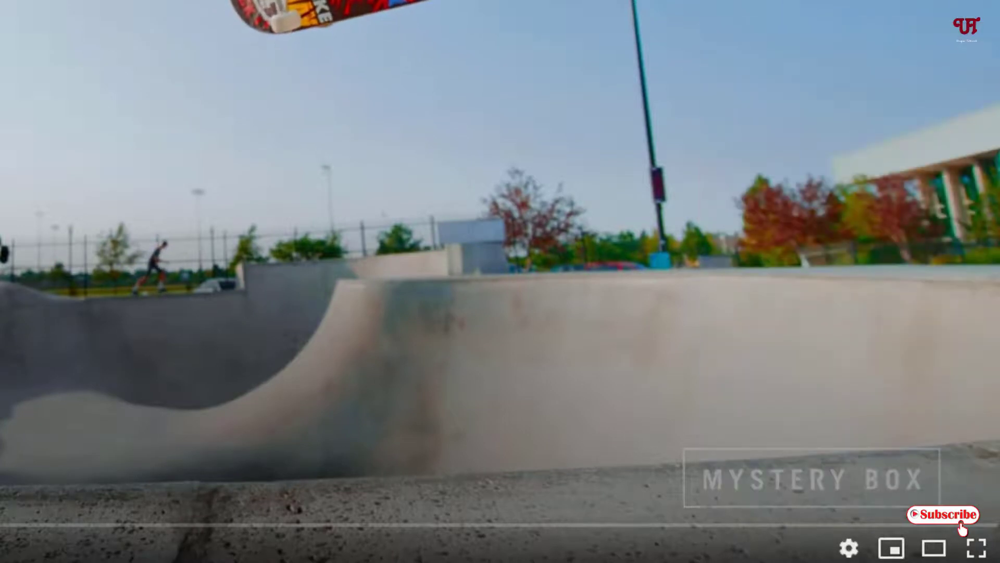
click(849, 548)
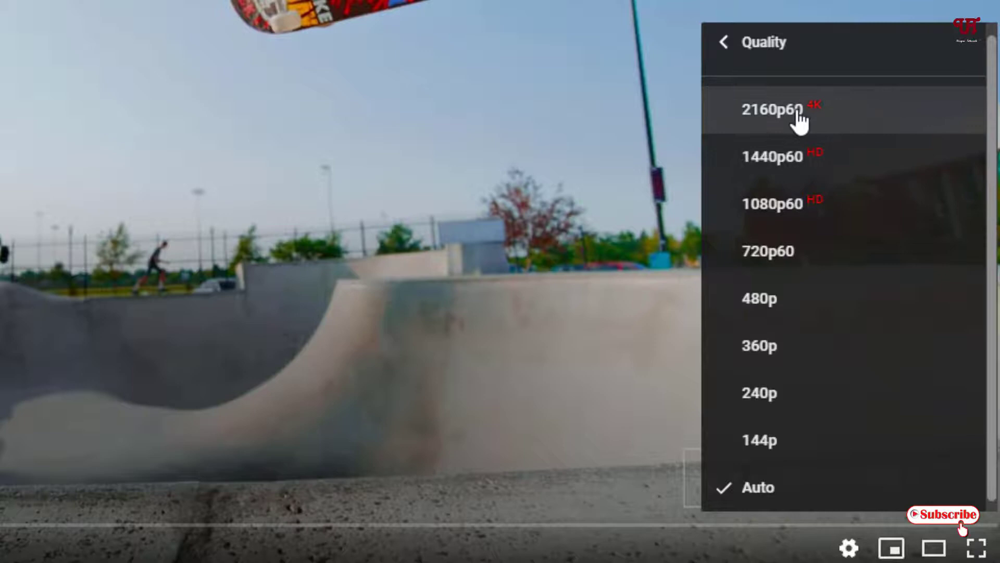
mouse_move(816, 131)
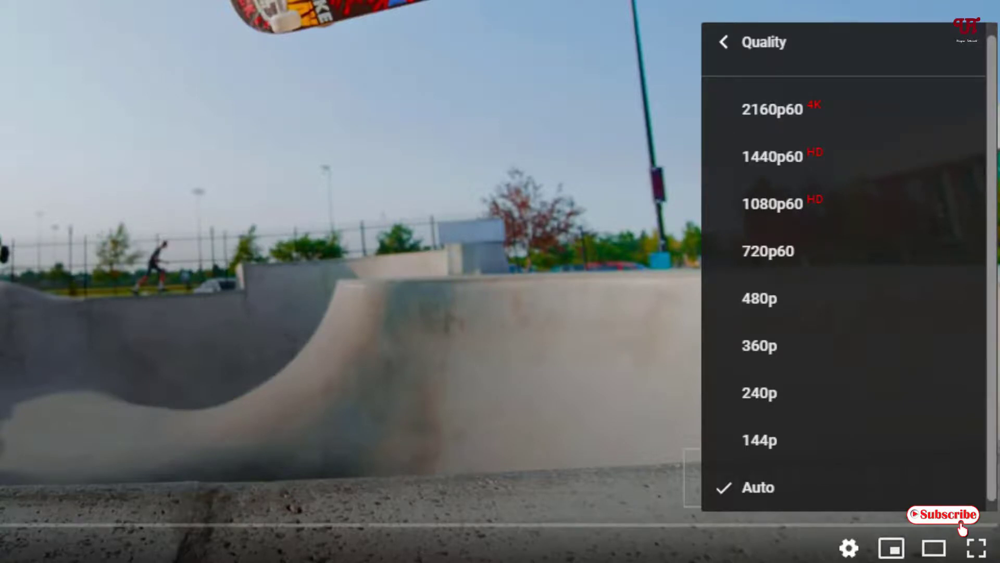
mouse_move(317, 366)
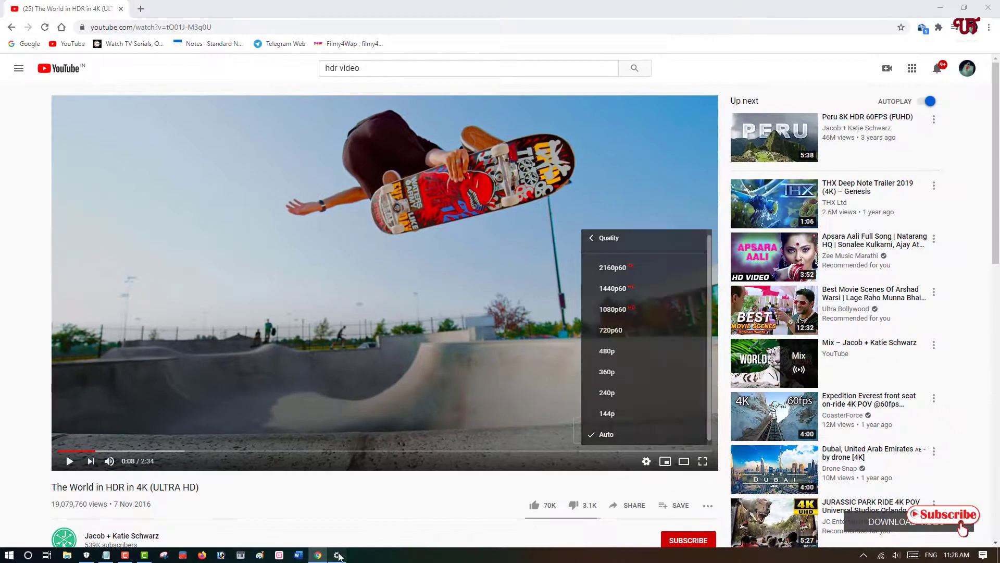
Return to Settings and reopen the Windows HD Color page showing every HDR capability as No
click(337, 554)
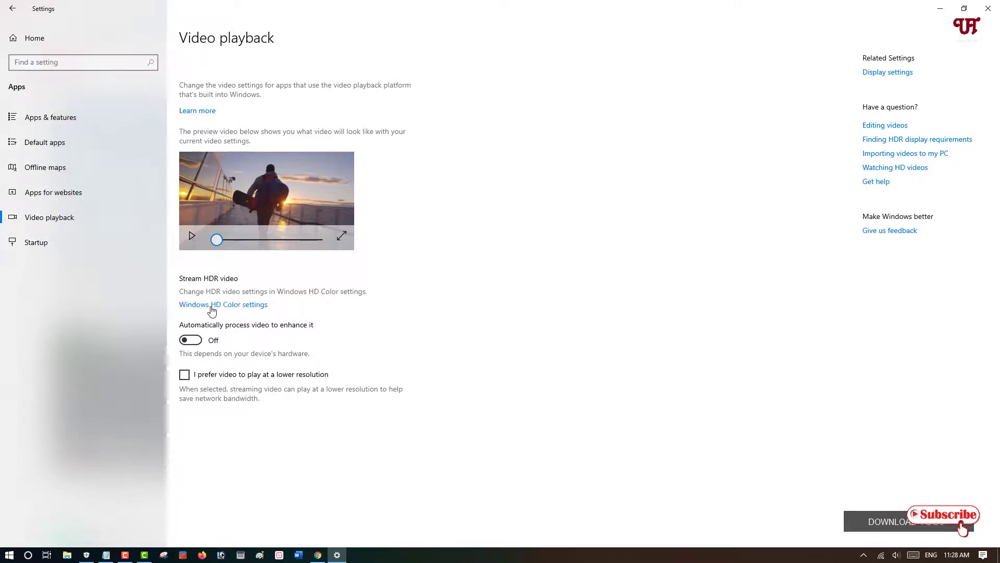
click(223, 304)
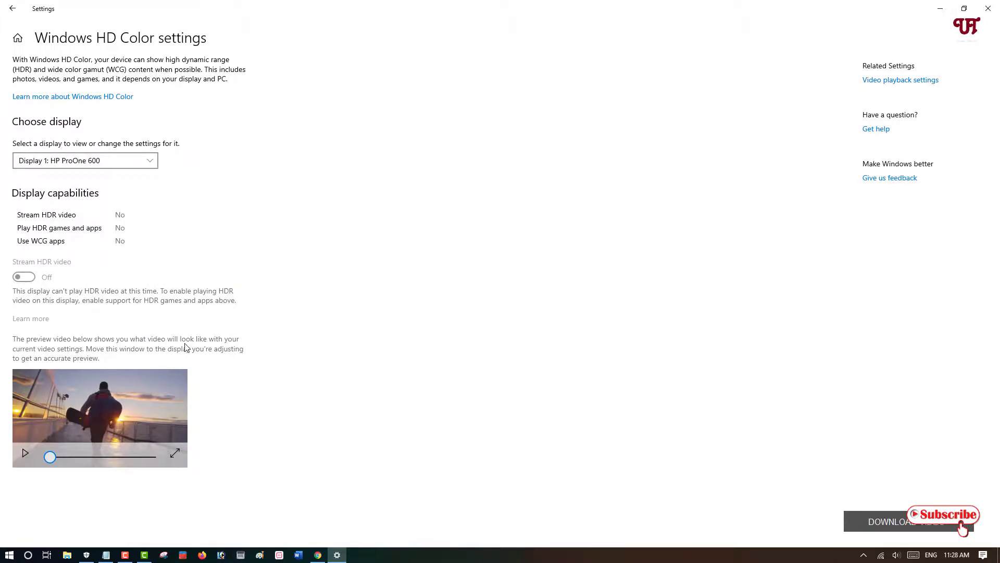
mouse_move(580, 334)
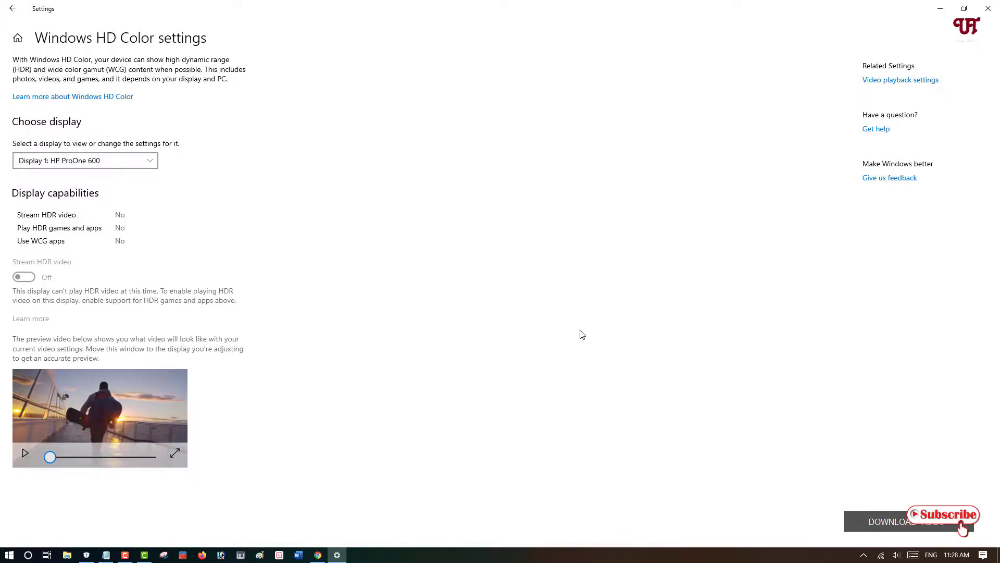
mouse_move(586, 327)
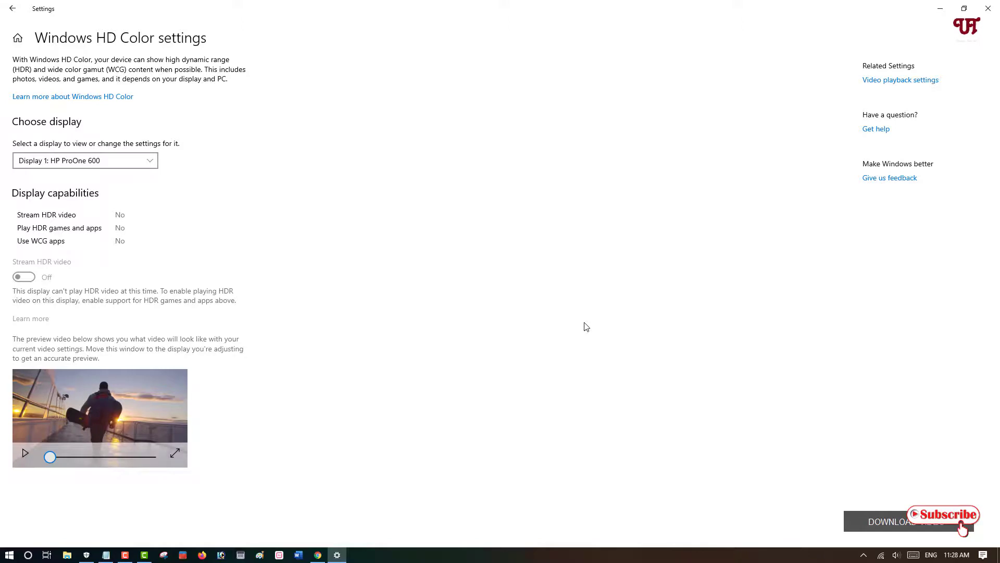
mouse_move(469, 296)
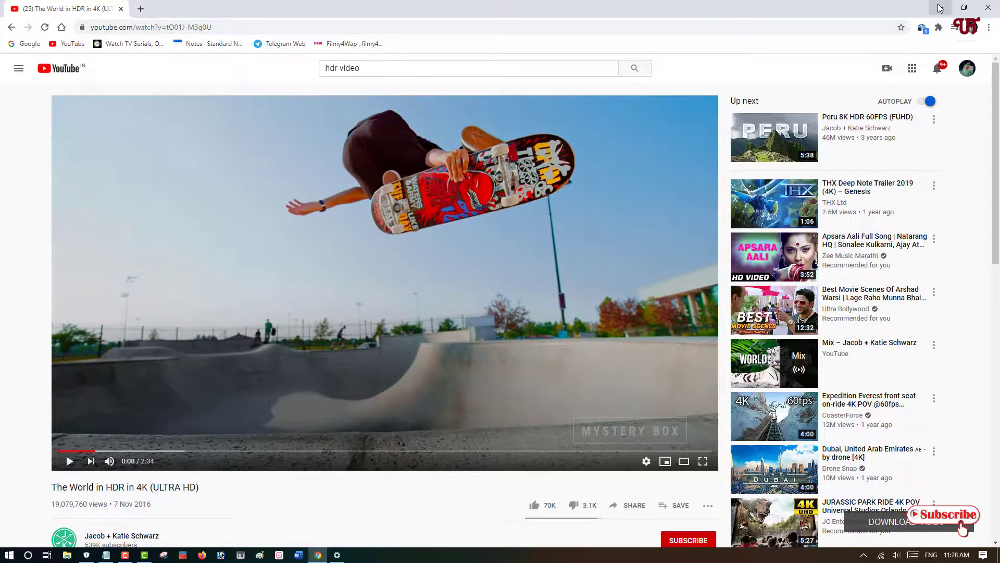
mouse_move(950, 8)
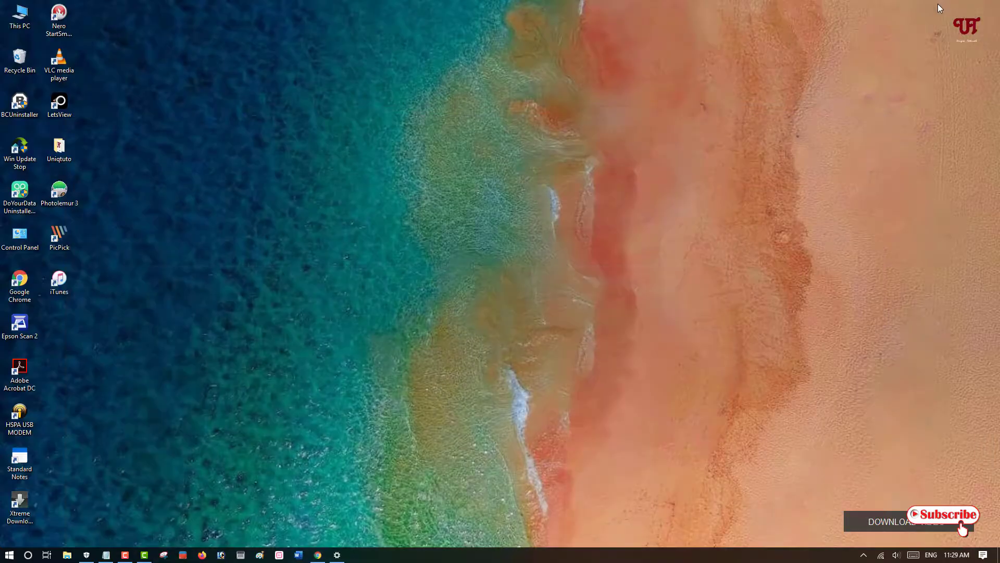
mouse_move(504, 434)
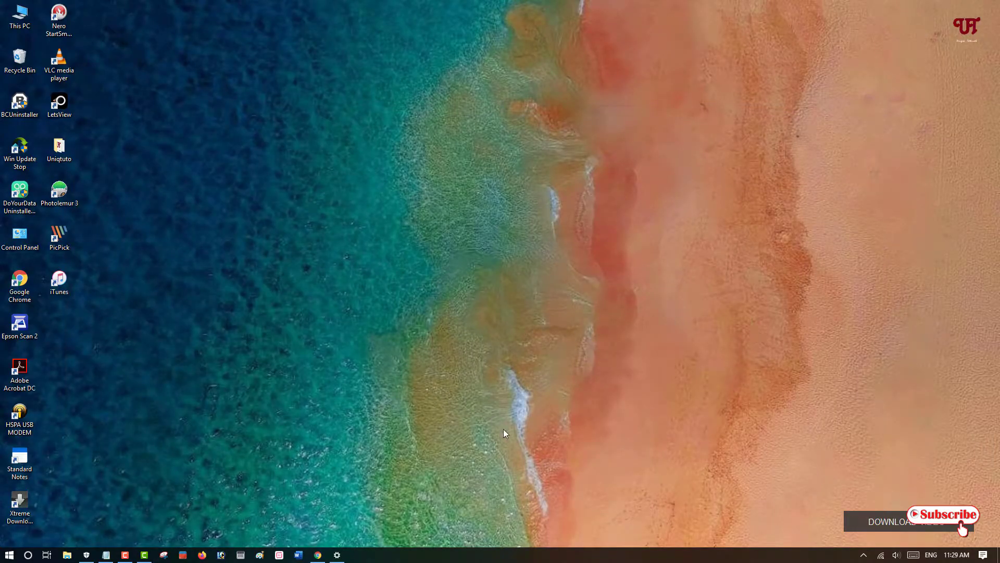
mouse_move(327, 358)
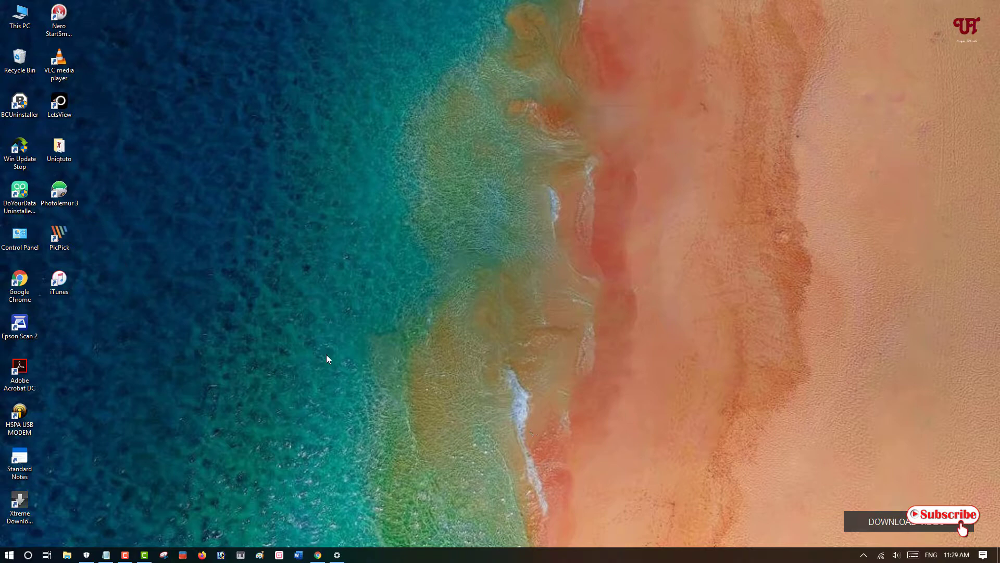
mouse_move(304, 391)
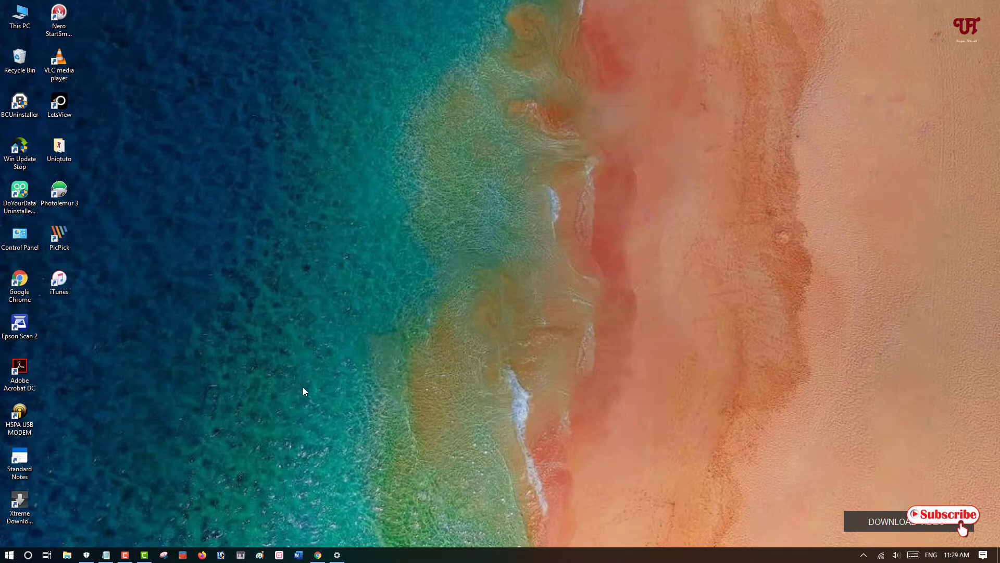